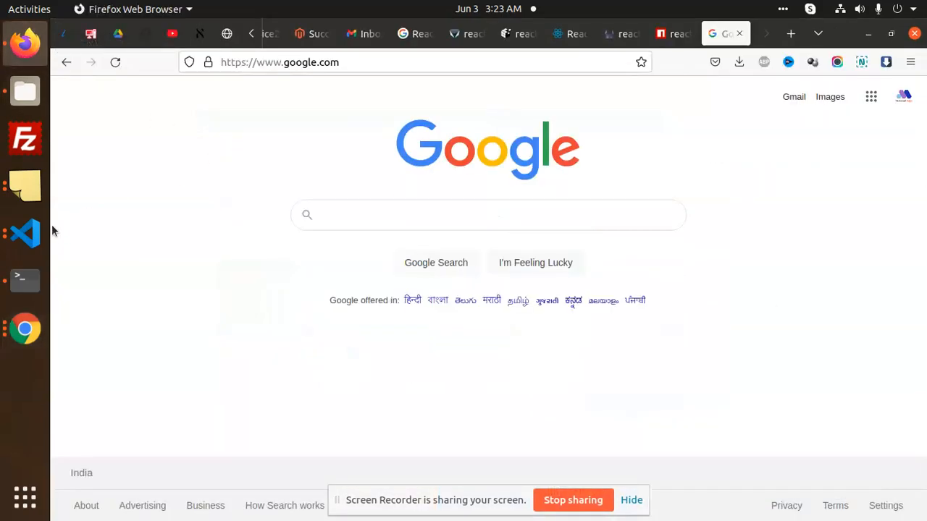
- Switch from Firefox to the editor window with the mapStateToProps vs mapDispatchToProps notes
{"action": "left_click", "coordinate": [24, 233]}
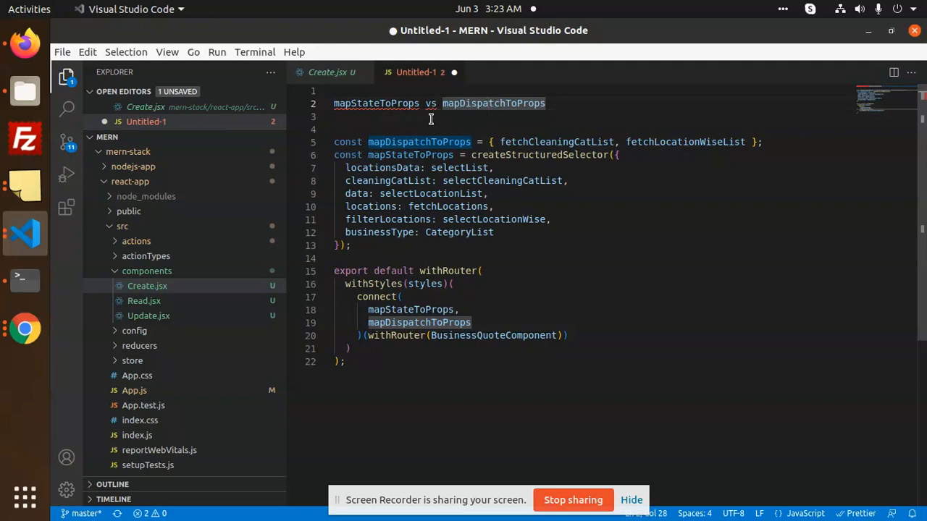
- Highlight mapDispatchToProps and fetchCleaningCatList in the notes, then move to the Create.jsx component
{"action": "double_click", "coordinate": [418, 141]}
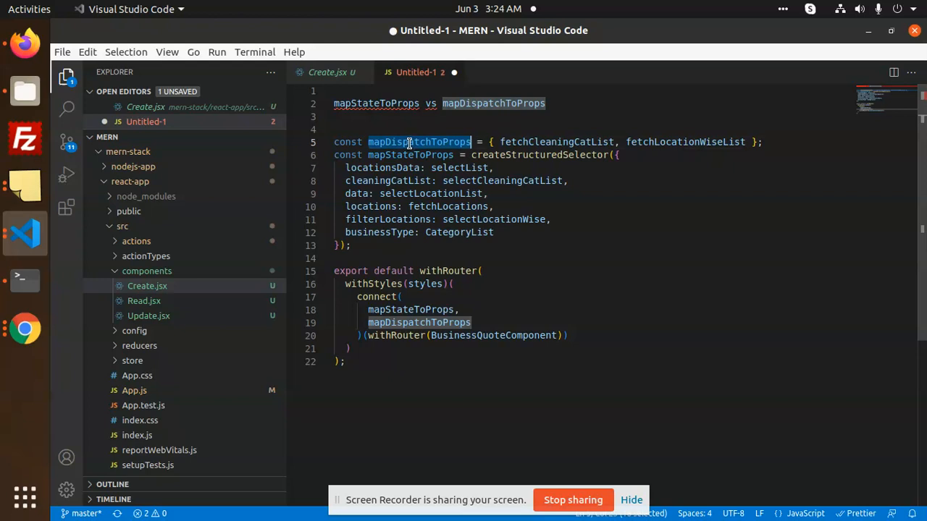
{"action": "double_click", "coordinate": [556, 141]}
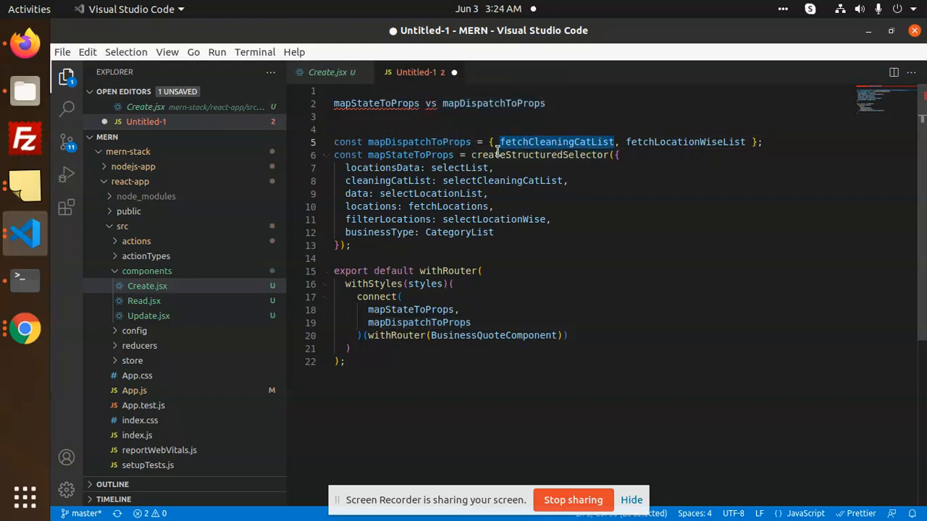
{"action": "double_click", "coordinate": [410, 155]}
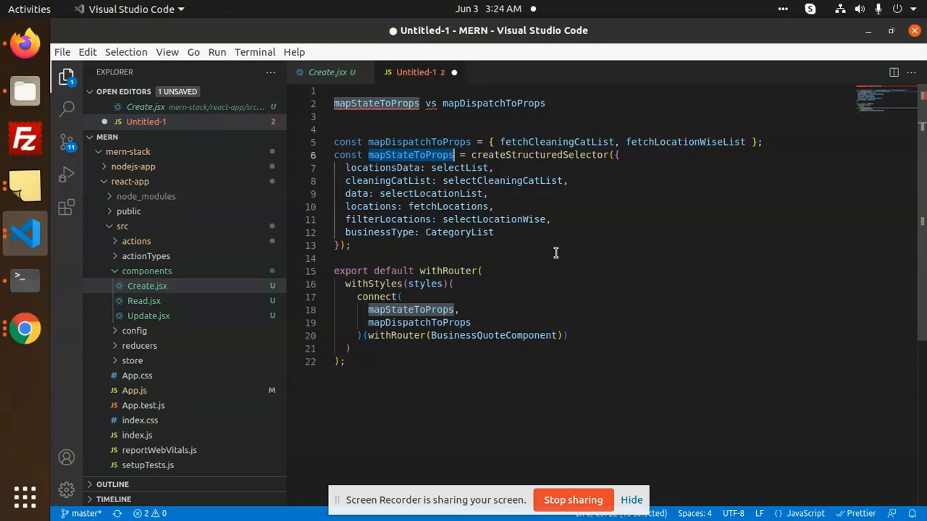
{"action": "mouse_move", "coordinate": [503, 194]}
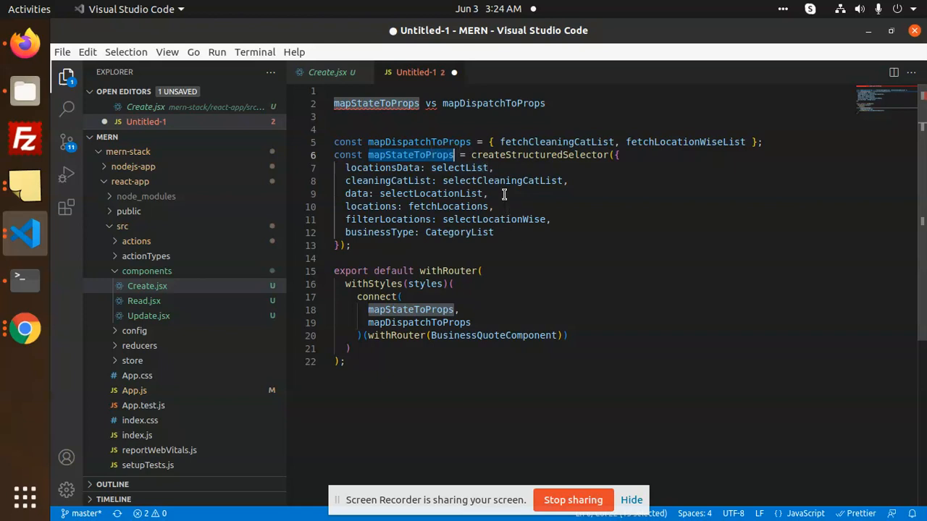
{"action": "left_click", "coordinate": [326, 72]}
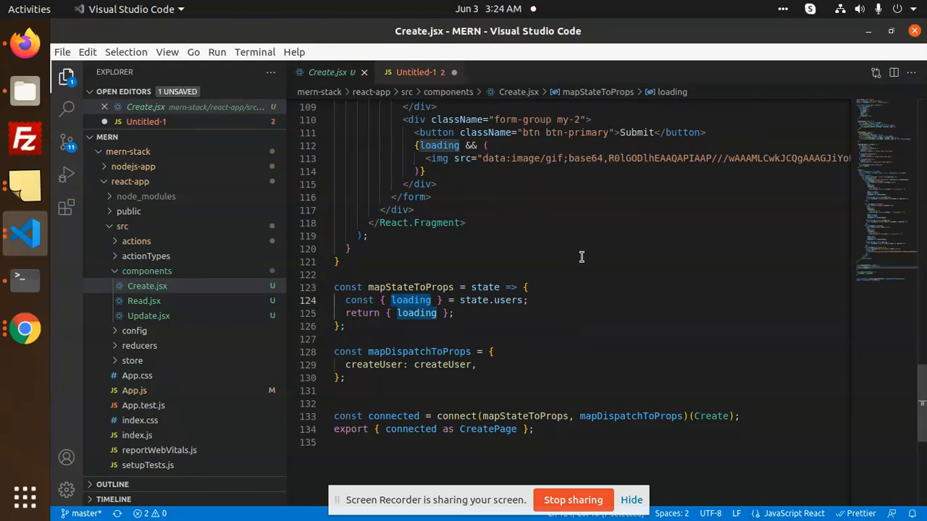
{"action": "mouse_move", "coordinate": [515, 242]}
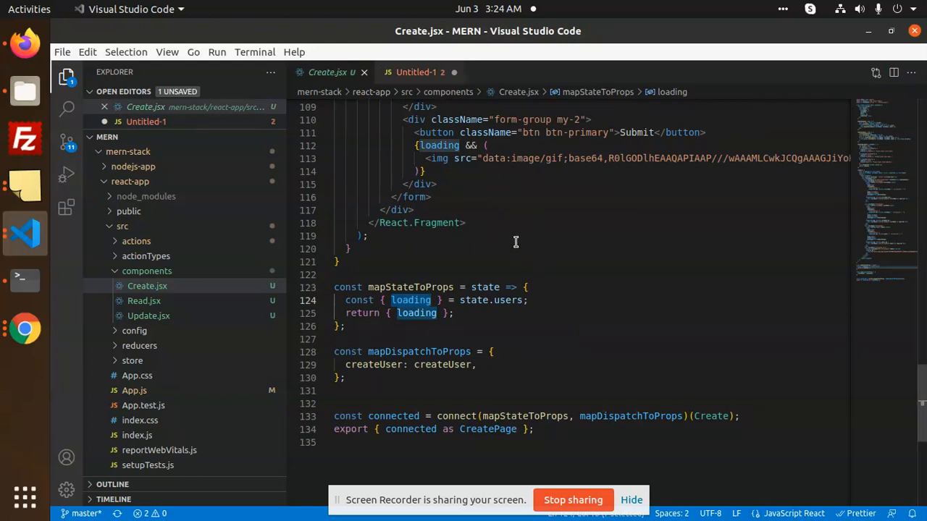
- Highlight mapDispatchToProps, then follow createUser to its definition in user.js
{"action": "double_click", "coordinate": [409, 287]}
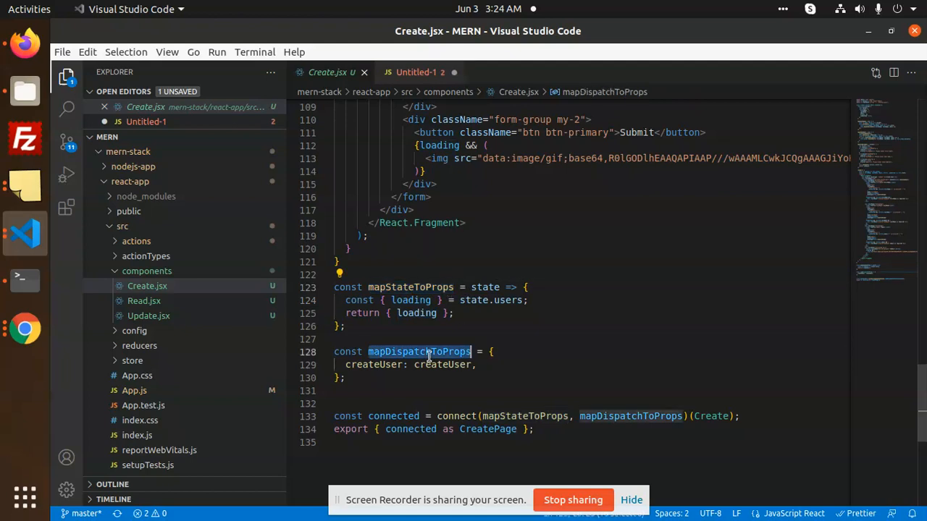
{"action": "left_click", "coordinate": [440, 352]}
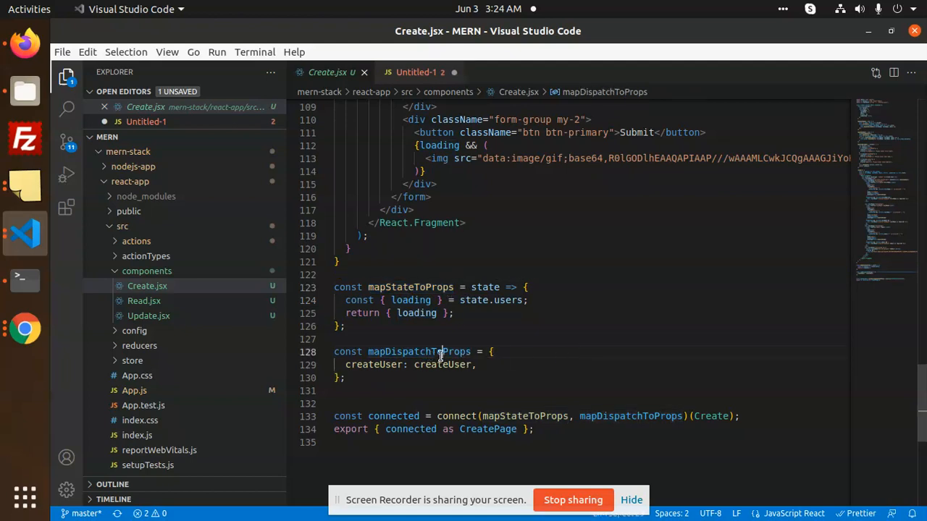
{"action": "double_click", "coordinate": [419, 352]}
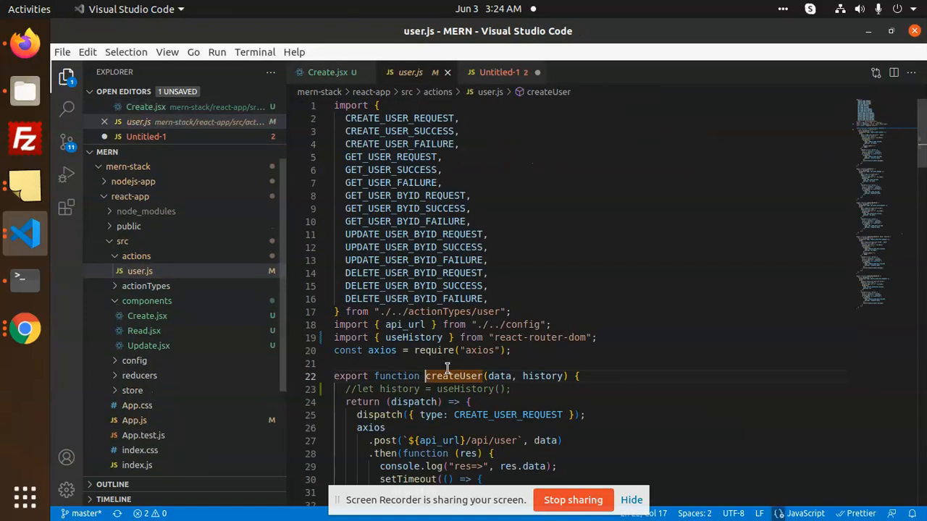
- Review createUser's axios post and success dispatch in user.js, then return to Create.jsx
{"action": "scroll", "scroll_direction": "down", "scroll_amount": 3}
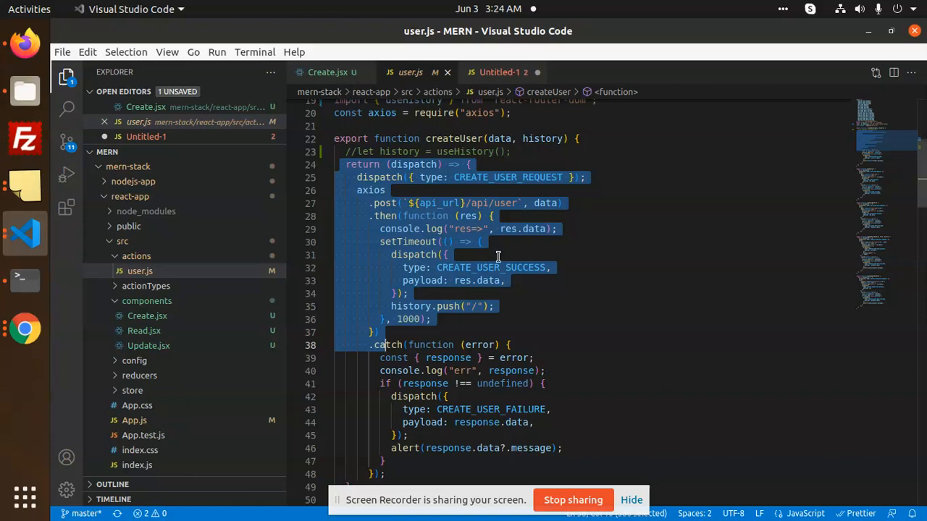
{"action": "left_click", "coordinate": [328, 72]}
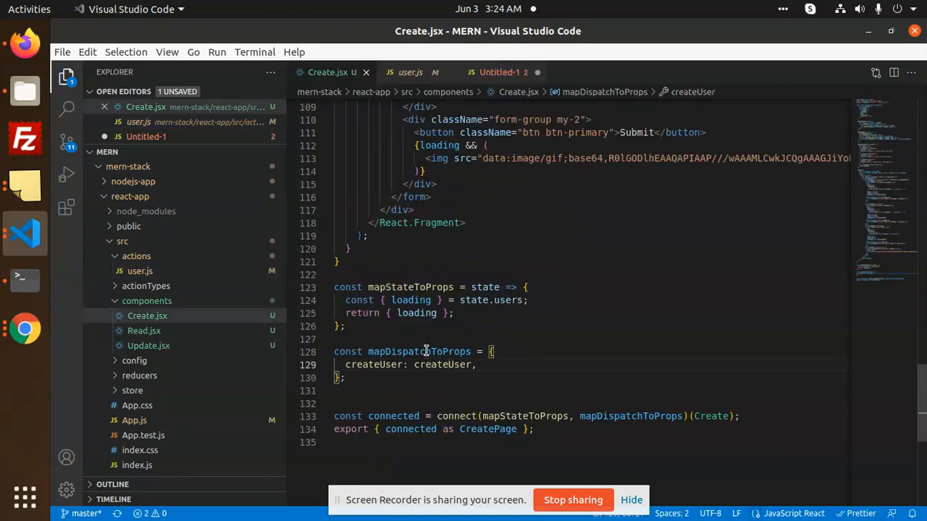
- Highlight mapDispatchToProps and move up to render(), where loading is read from this.props
{"action": "double_click", "coordinate": [419, 351]}
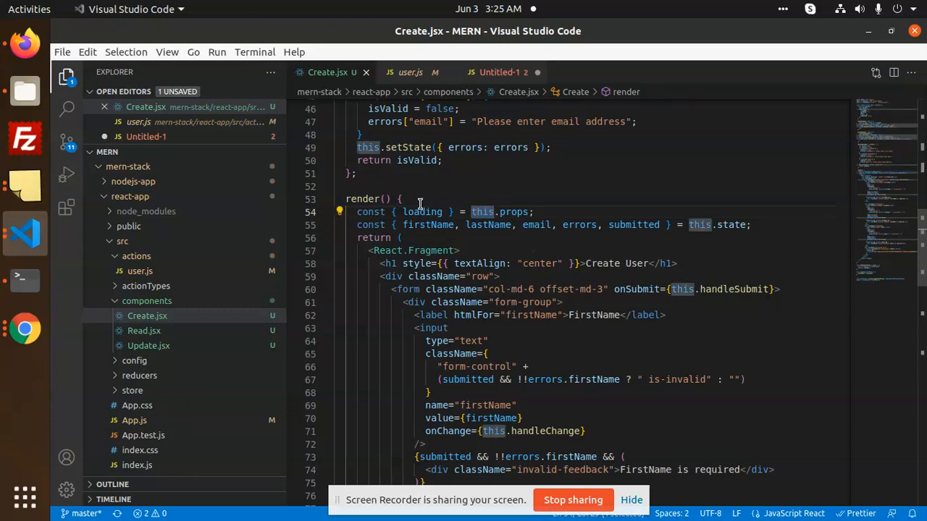
- Highlight loading in render() and return to mapStateToProps returning loading from state.users
{"action": "double_click", "coordinate": [422, 211]}
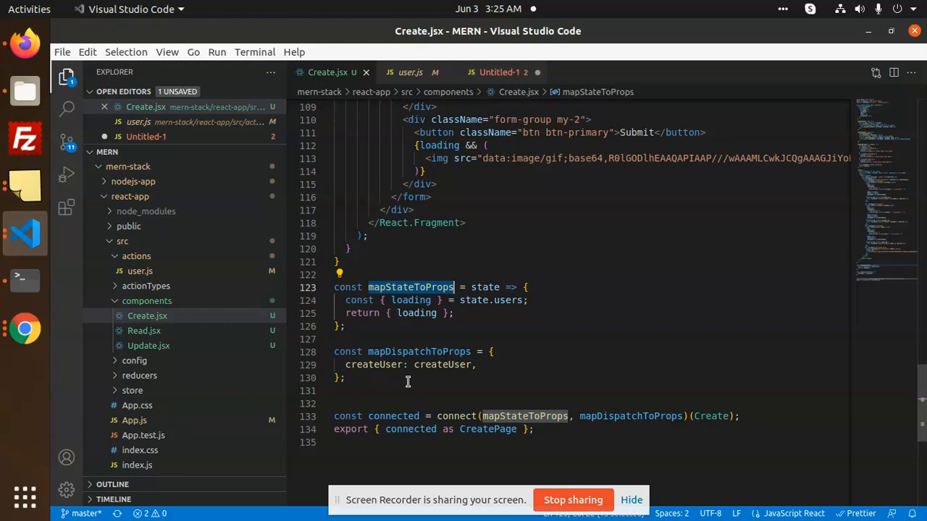
{"action": "mouse_move", "coordinate": [471, 365]}
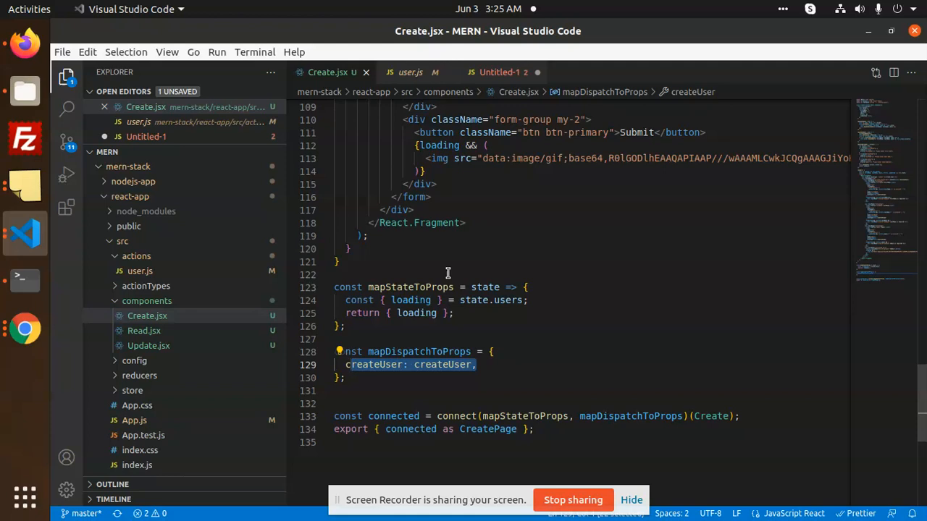
{"action": "left_click", "coordinate": [350, 365]}
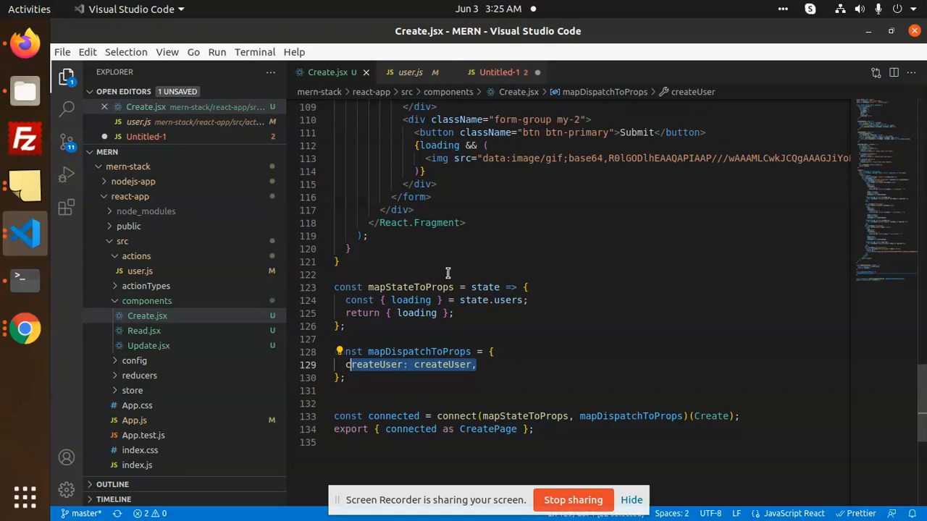
{"action": "double_click", "coordinate": [411, 287]}
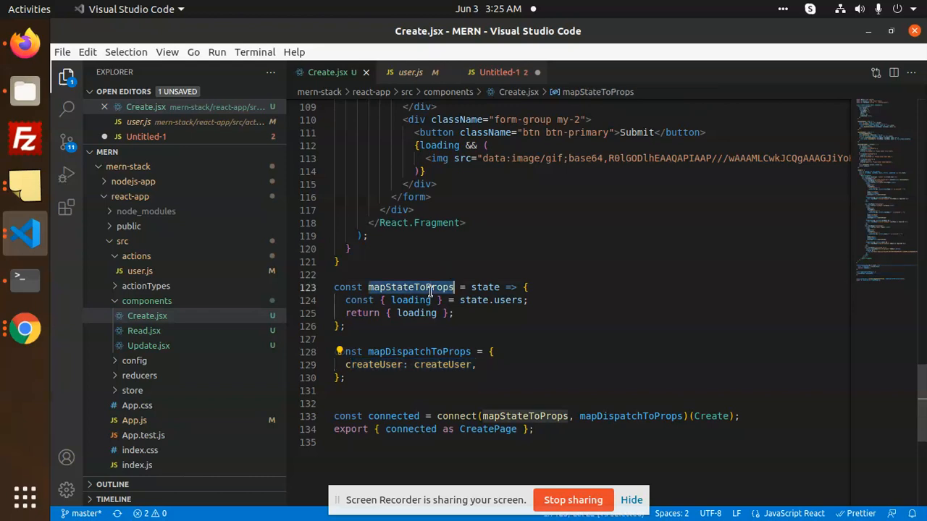